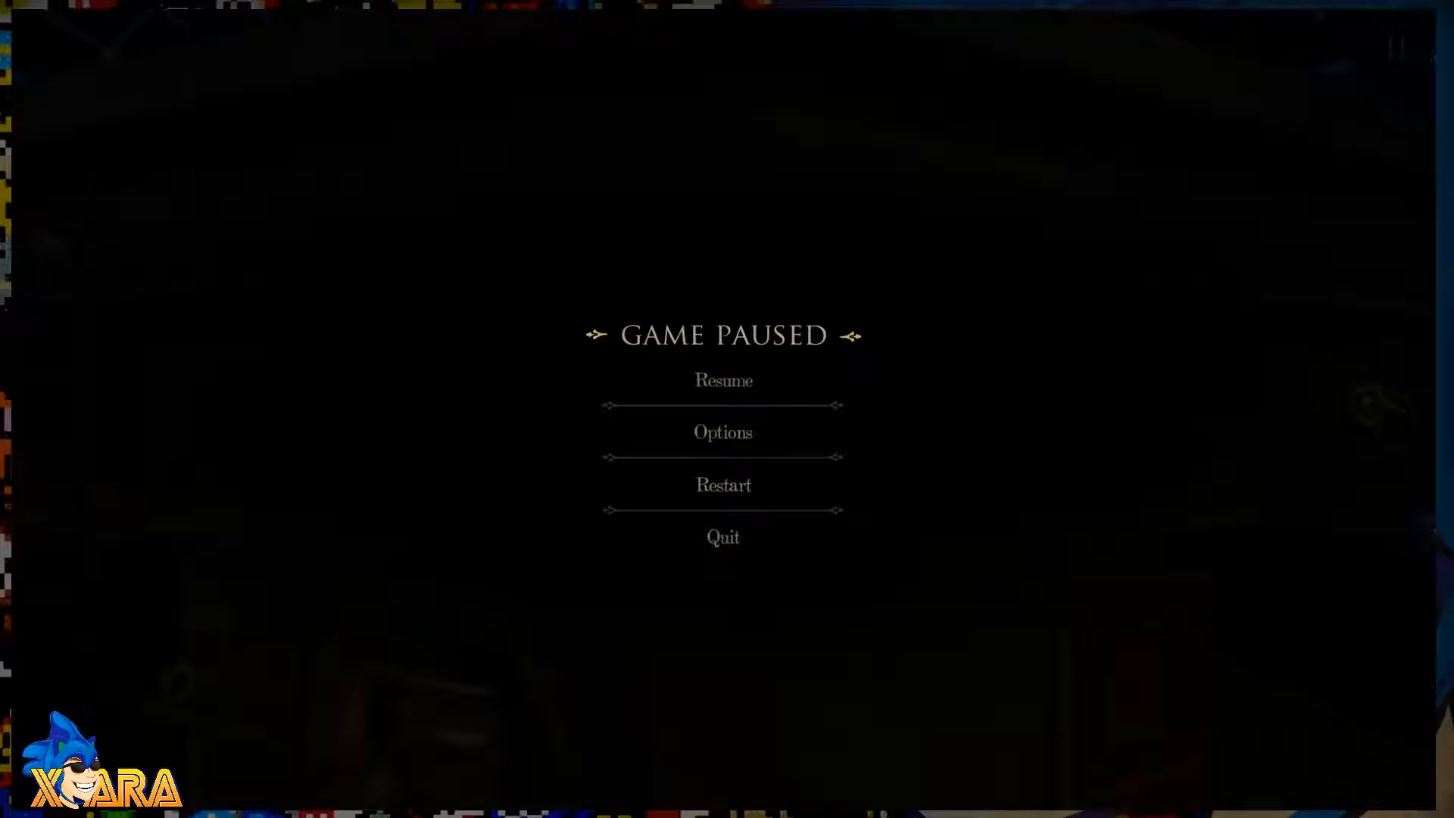
- Resume the paused game from the pause menu
left_click(724, 380)
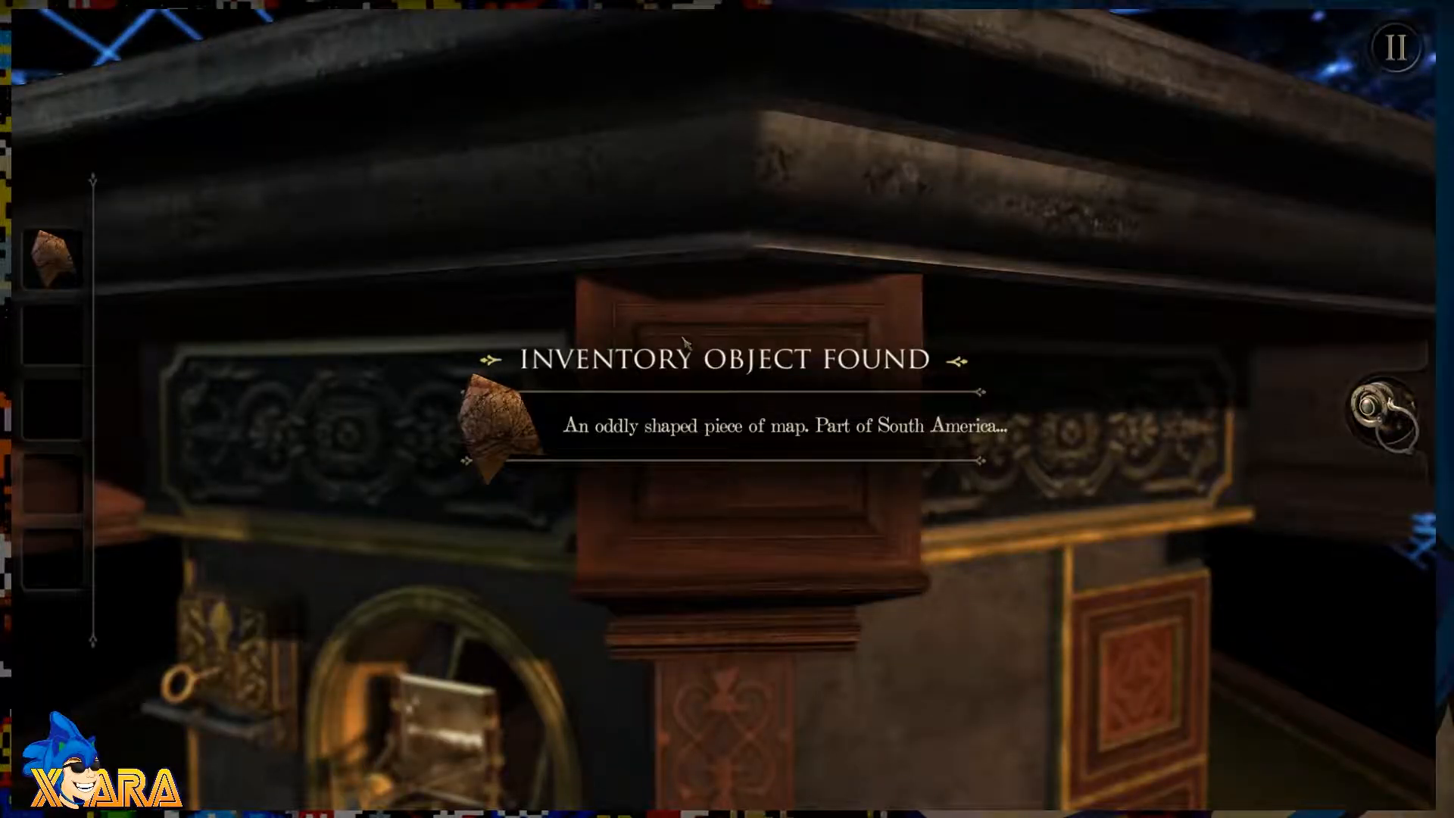
mouse_move(692, 422)
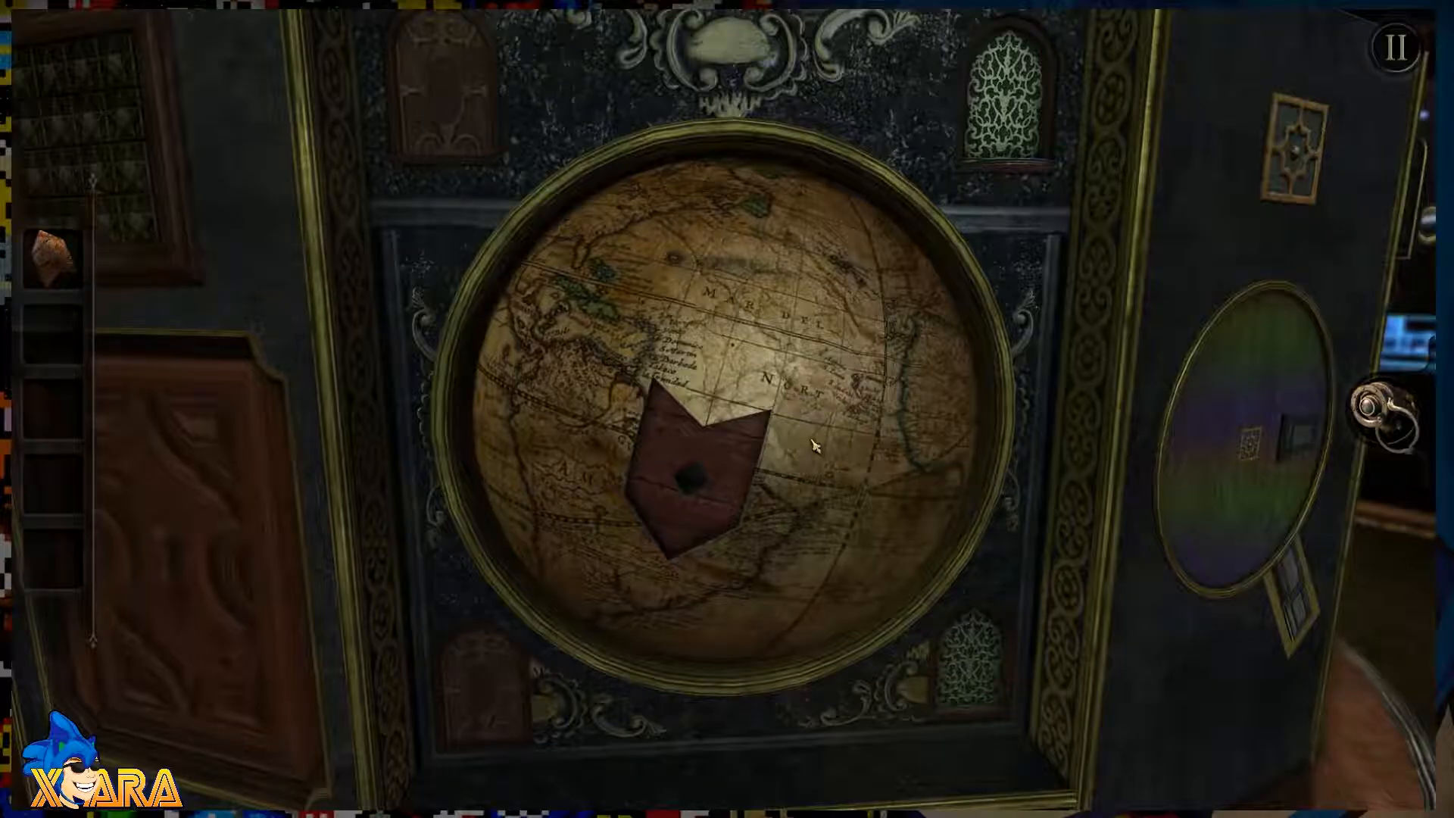
- Fit the South America piece into the globe and work the glowing astrolabe table
left_click(689, 487)
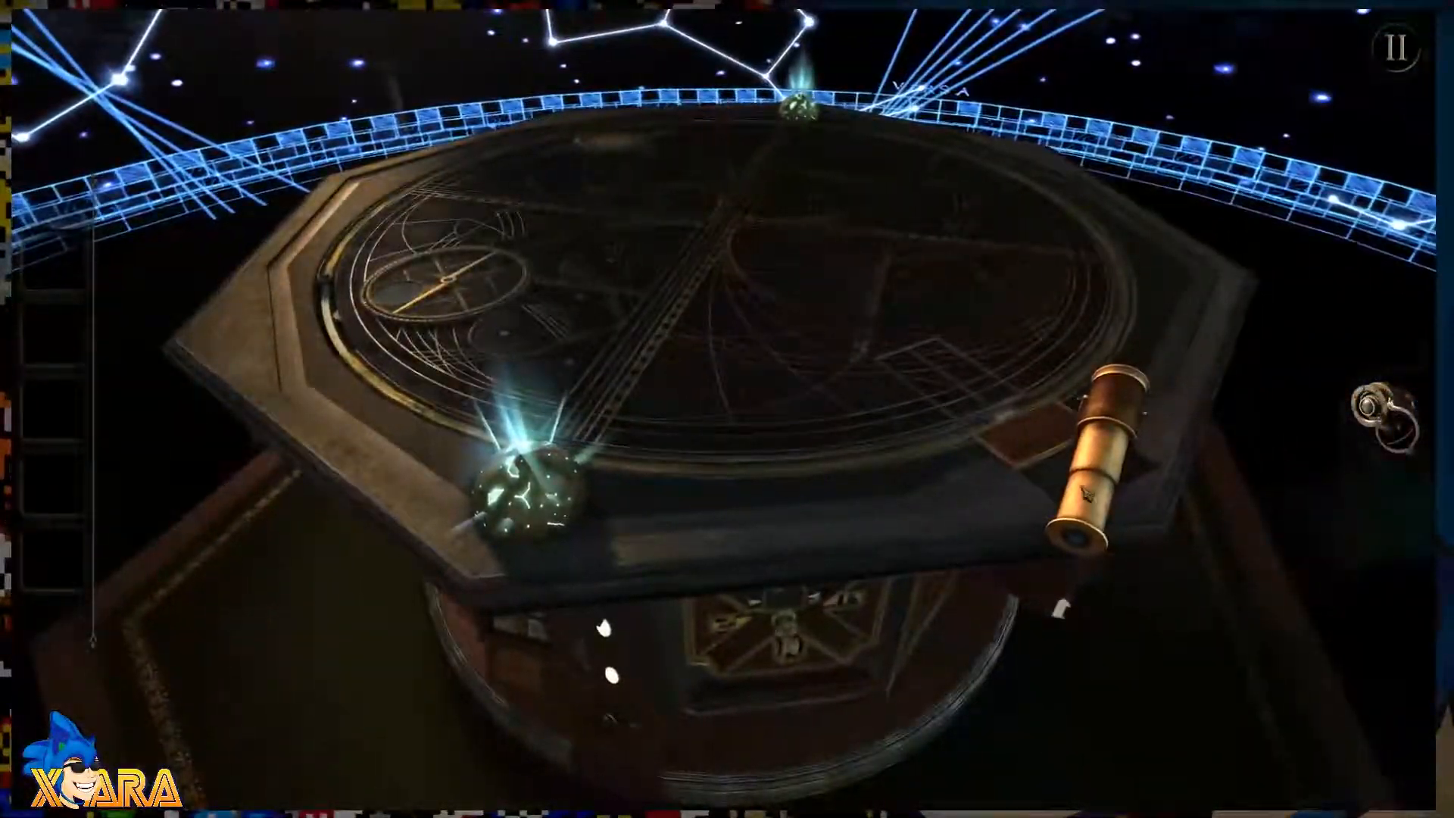
left_click(1101, 456)
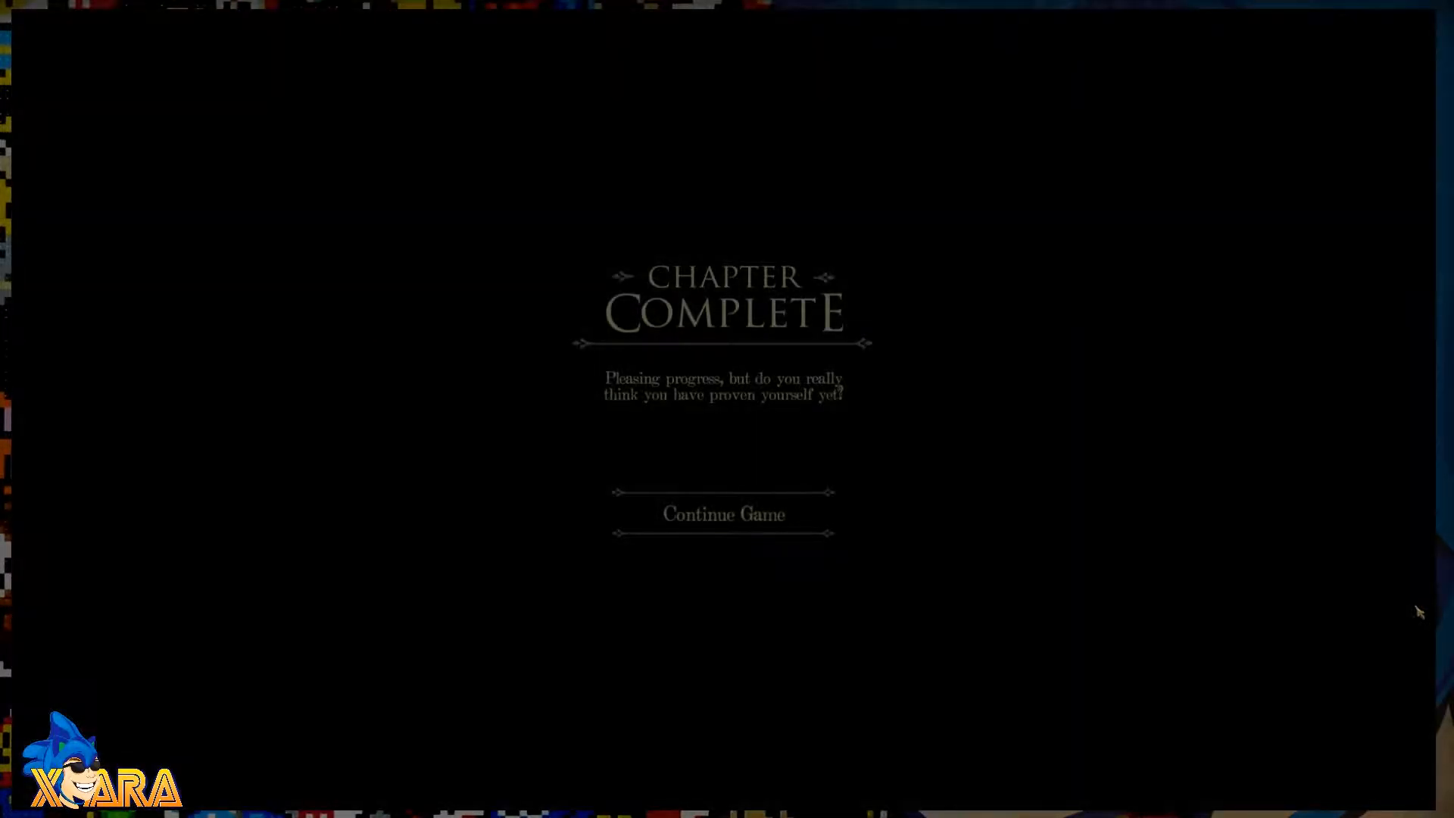
mouse_move(1178, 566)
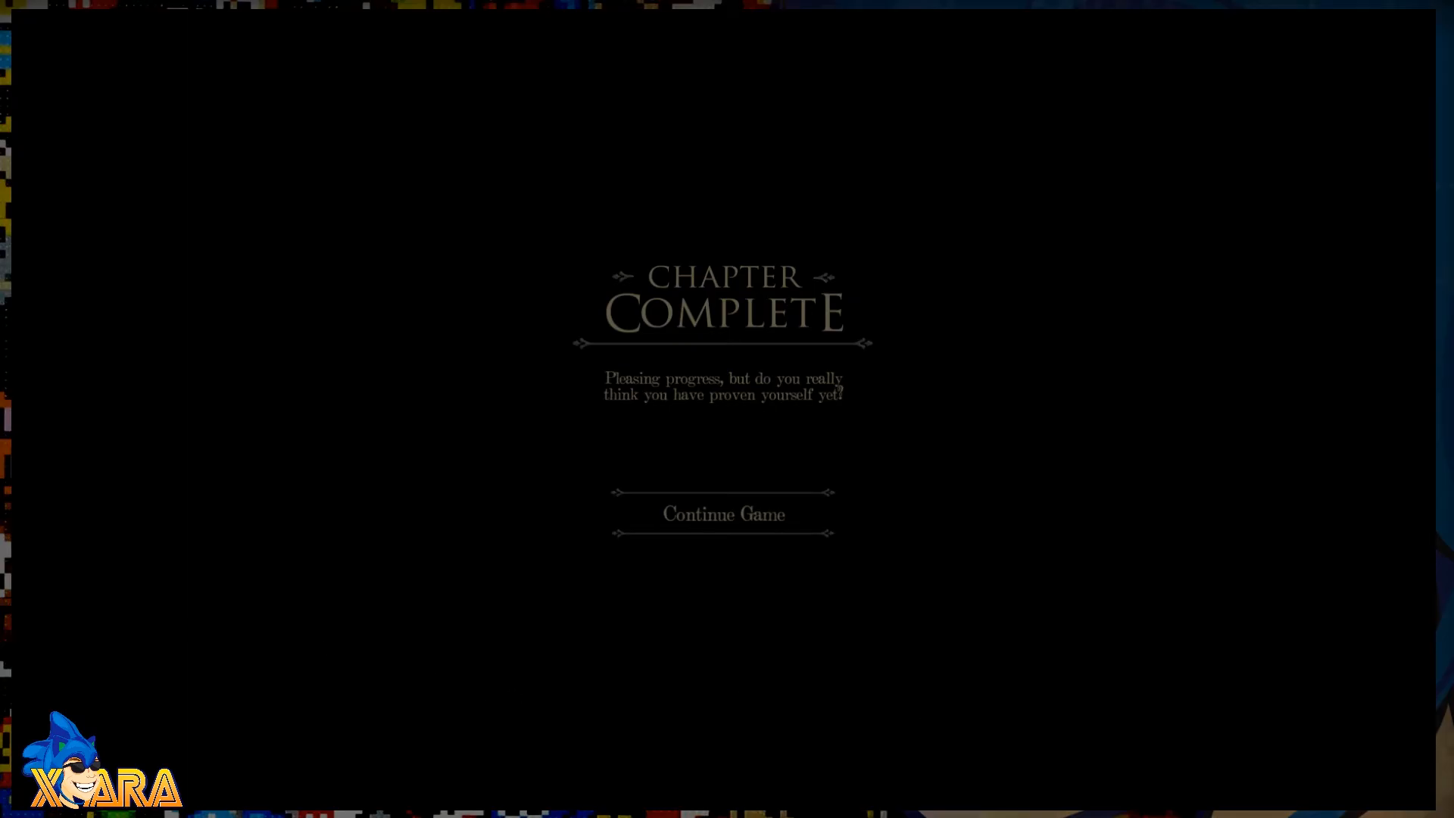
- Continue on to the next chapter from the Chapter Complete screen
left_click(724, 514)
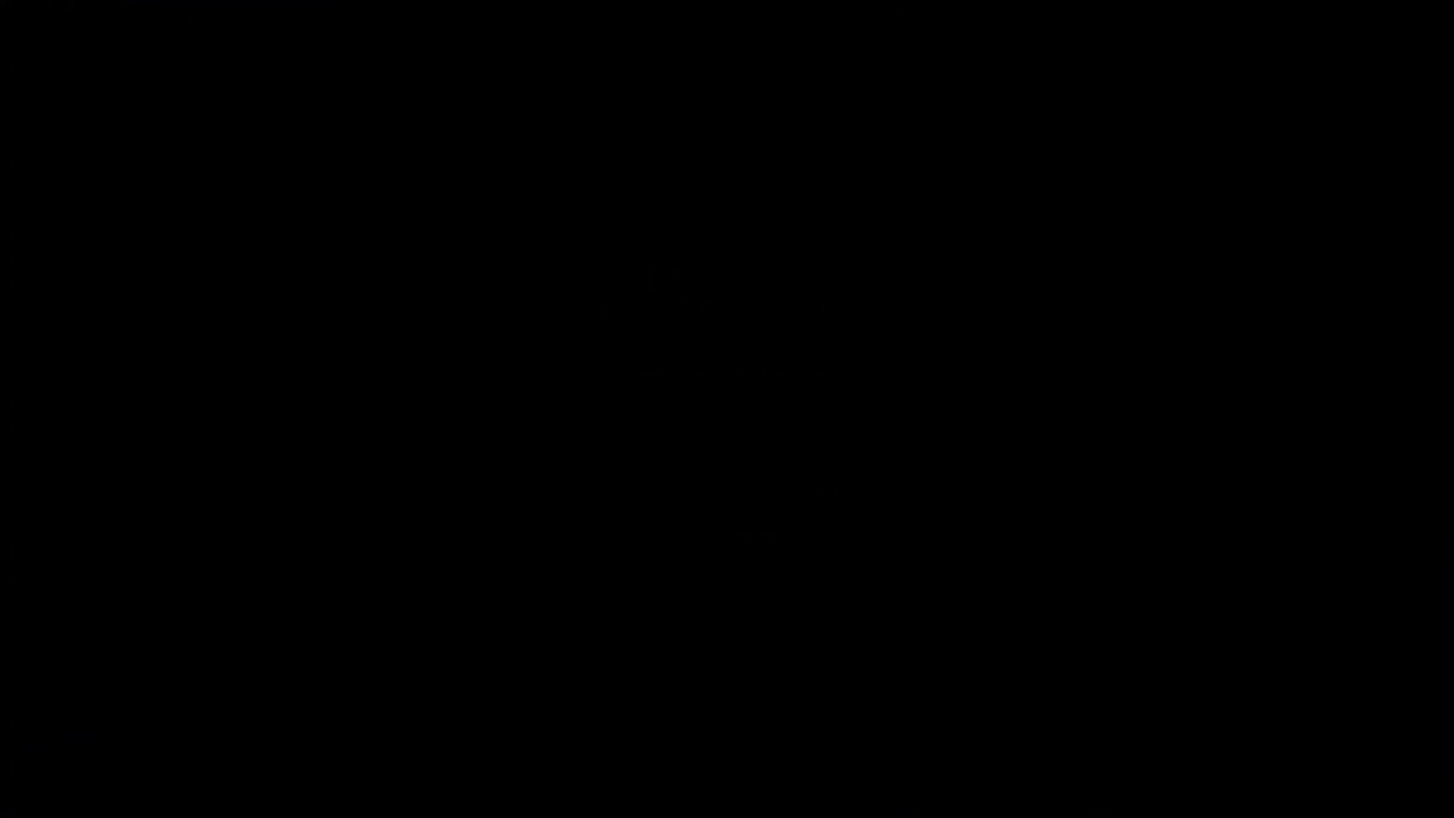